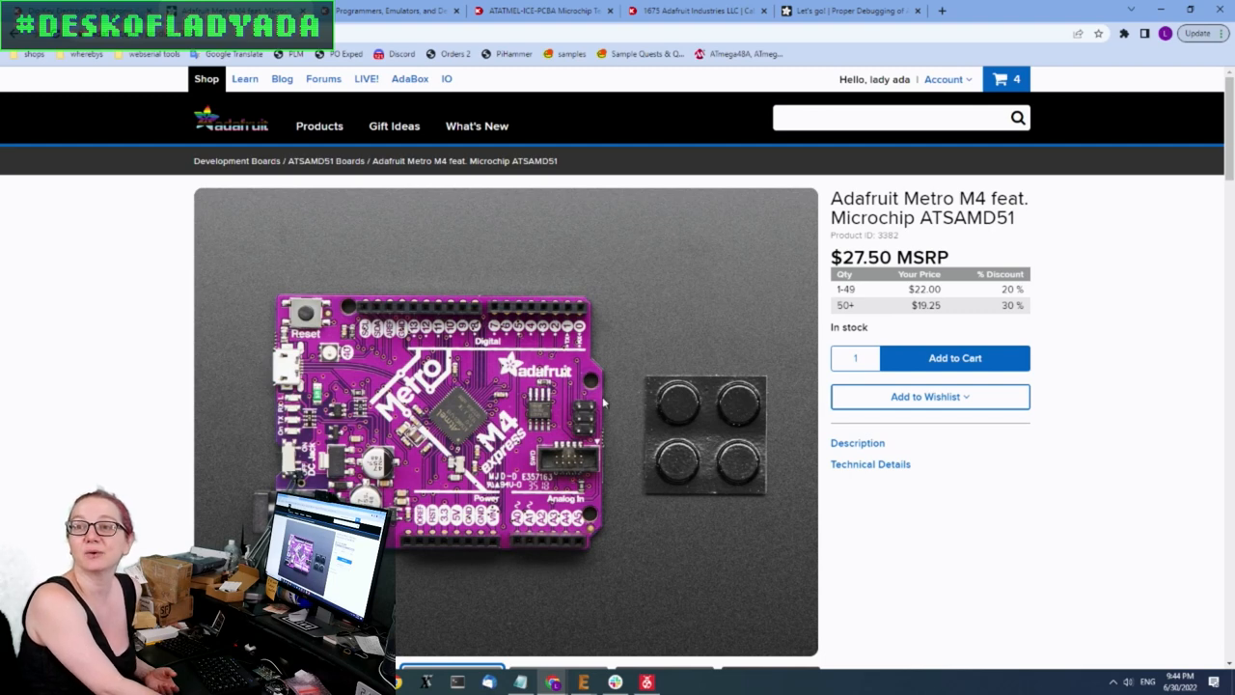
mouse_move(573, 425)
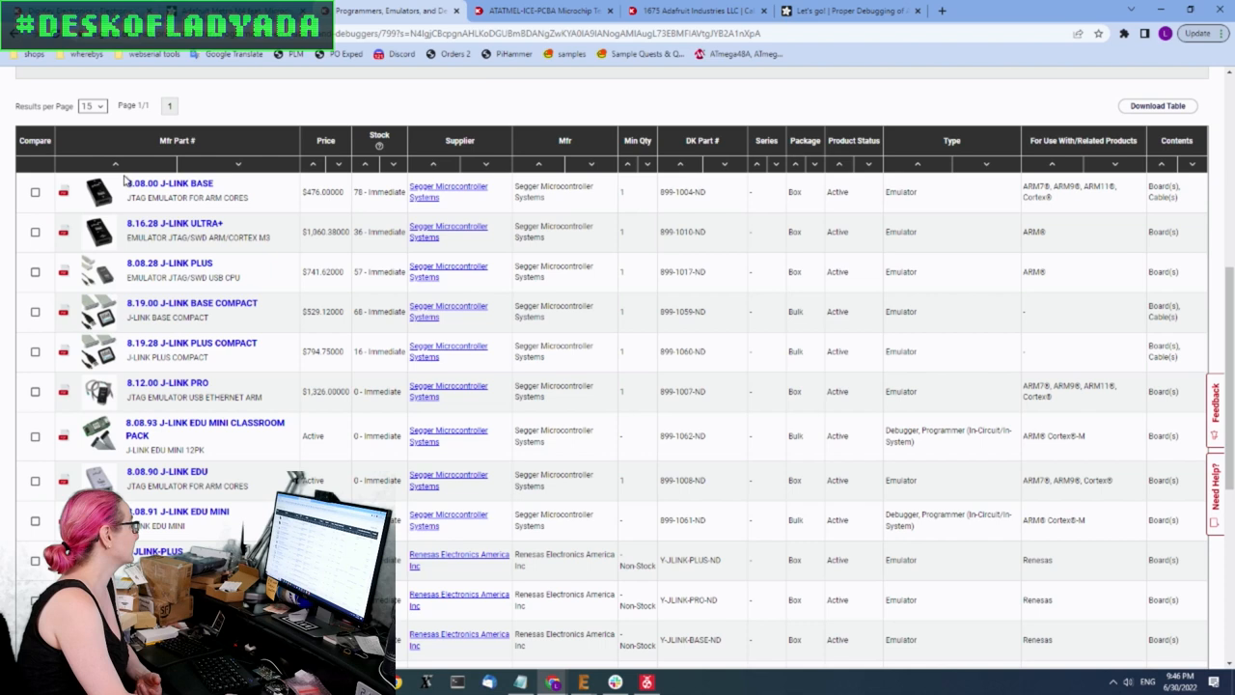
mouse_move(96, 191)
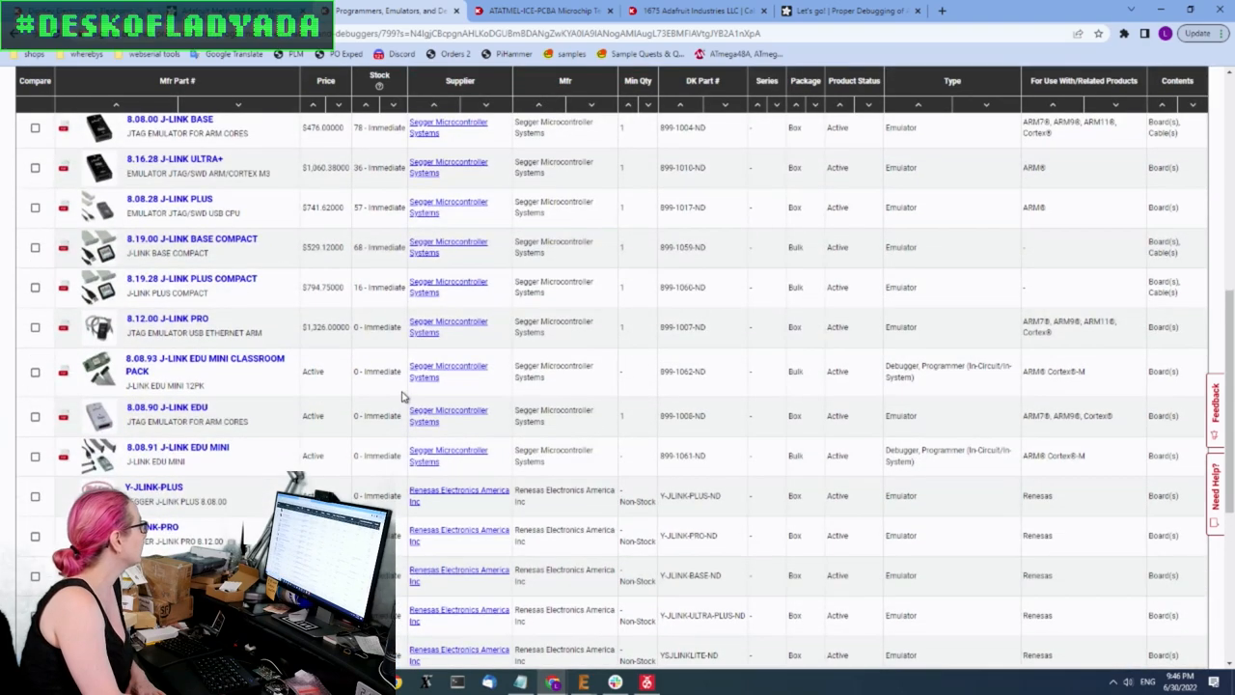
Locate and open the 8.08.91 J-LINK EDU MINI part from the Digi-Key J-Link results
scroll(down, 3)
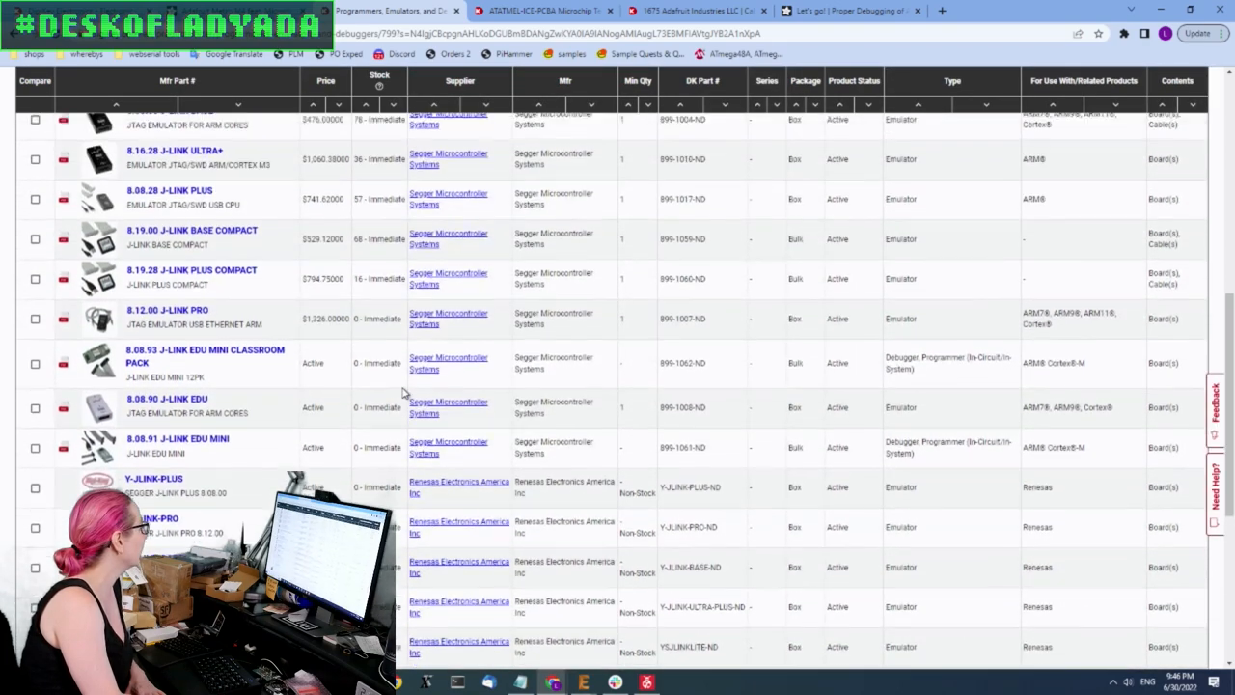
scroll(down, 3)
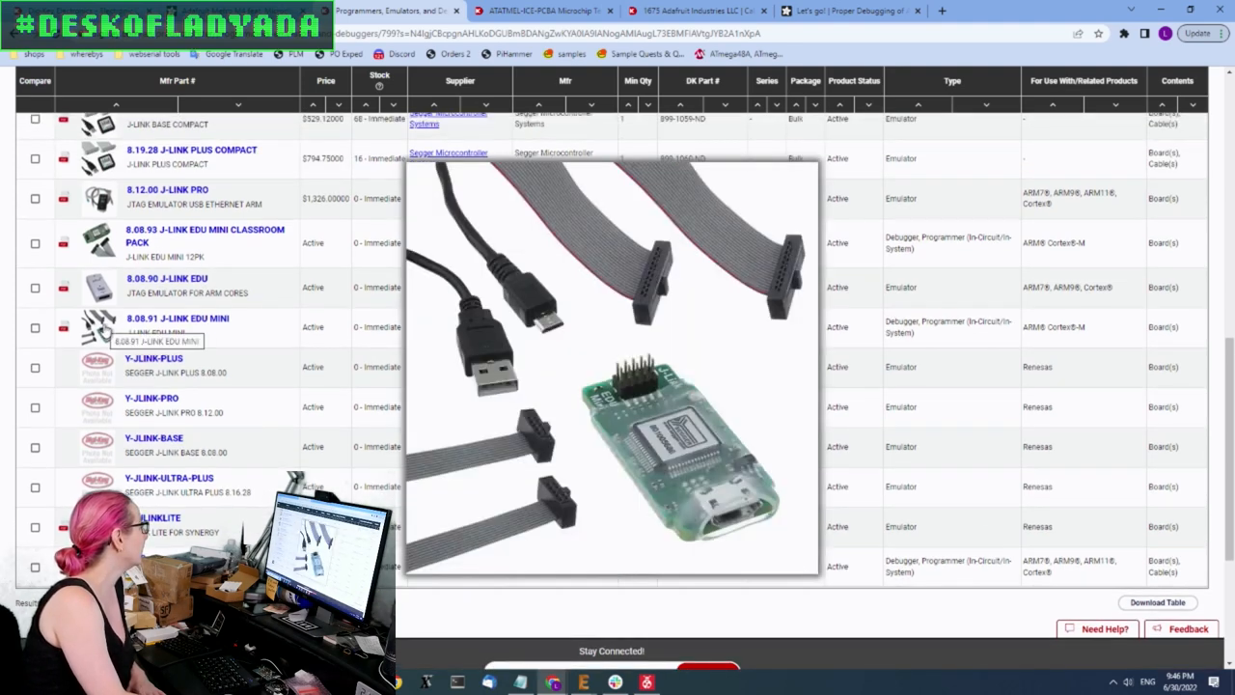
click(177, 317)
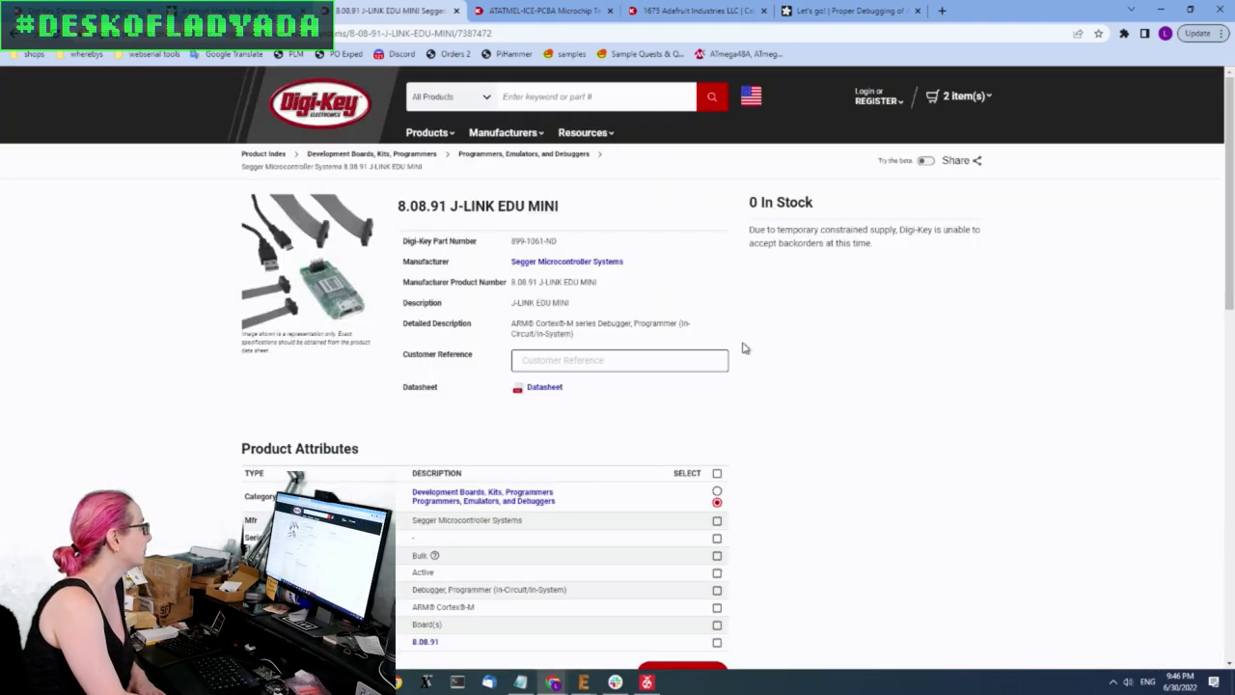
mouse_move(501, 364)
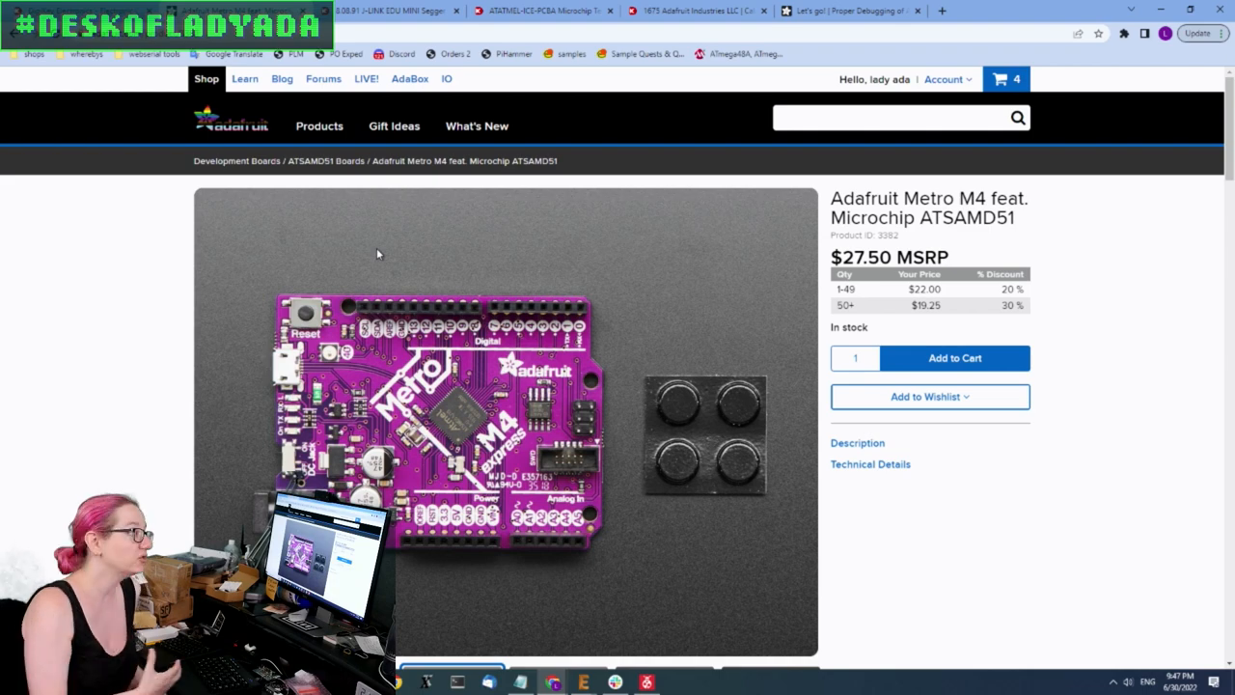
Read the guide's Atmel Studio section, then return to the Digi-Key J-LINK EDU MINI page
click(849, 11)
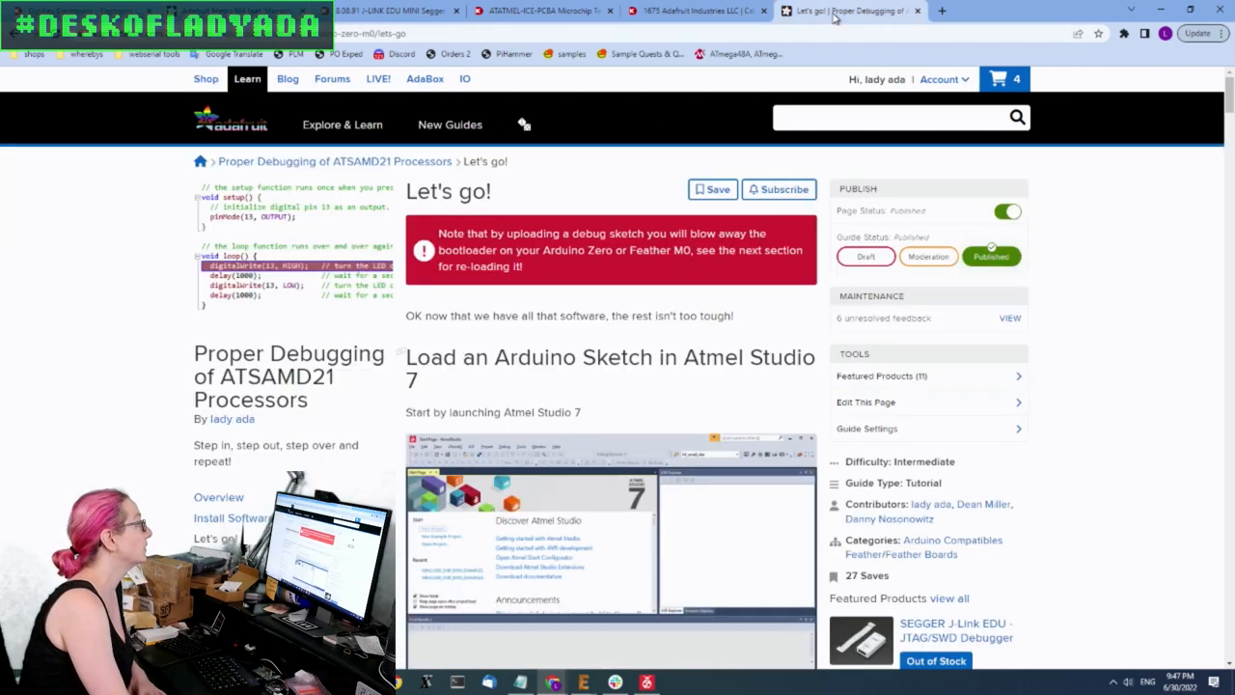
scroll(down, 3)
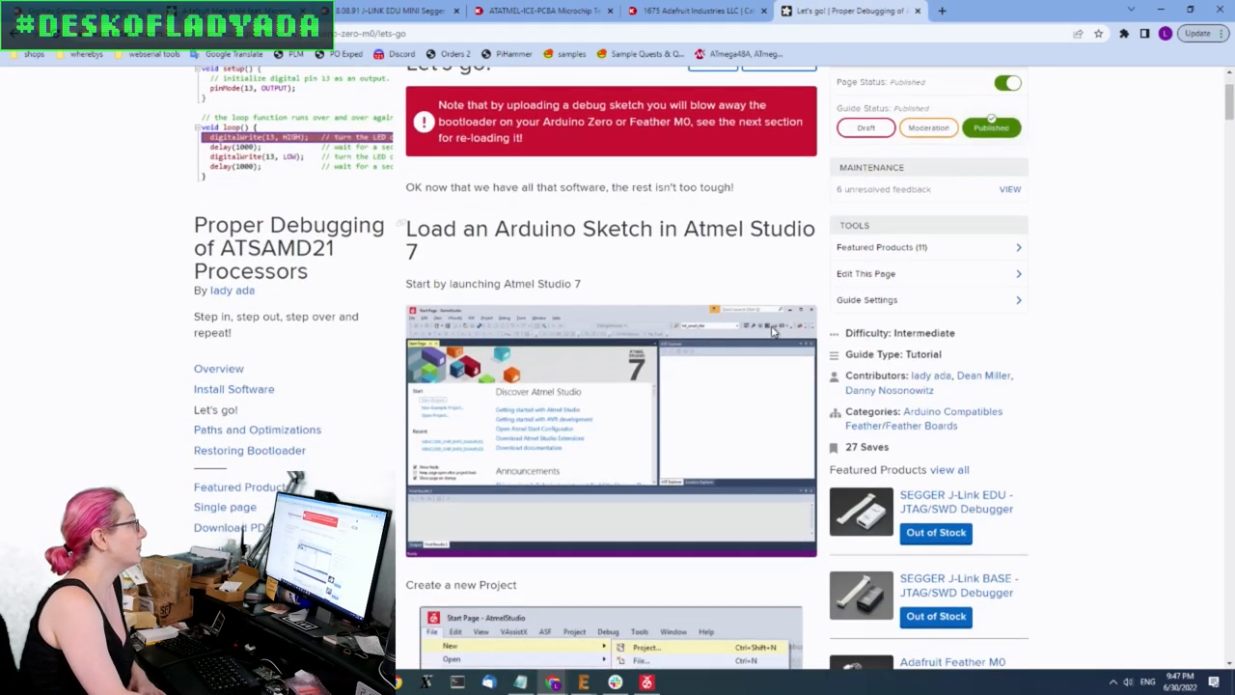
scroll(down, 3)
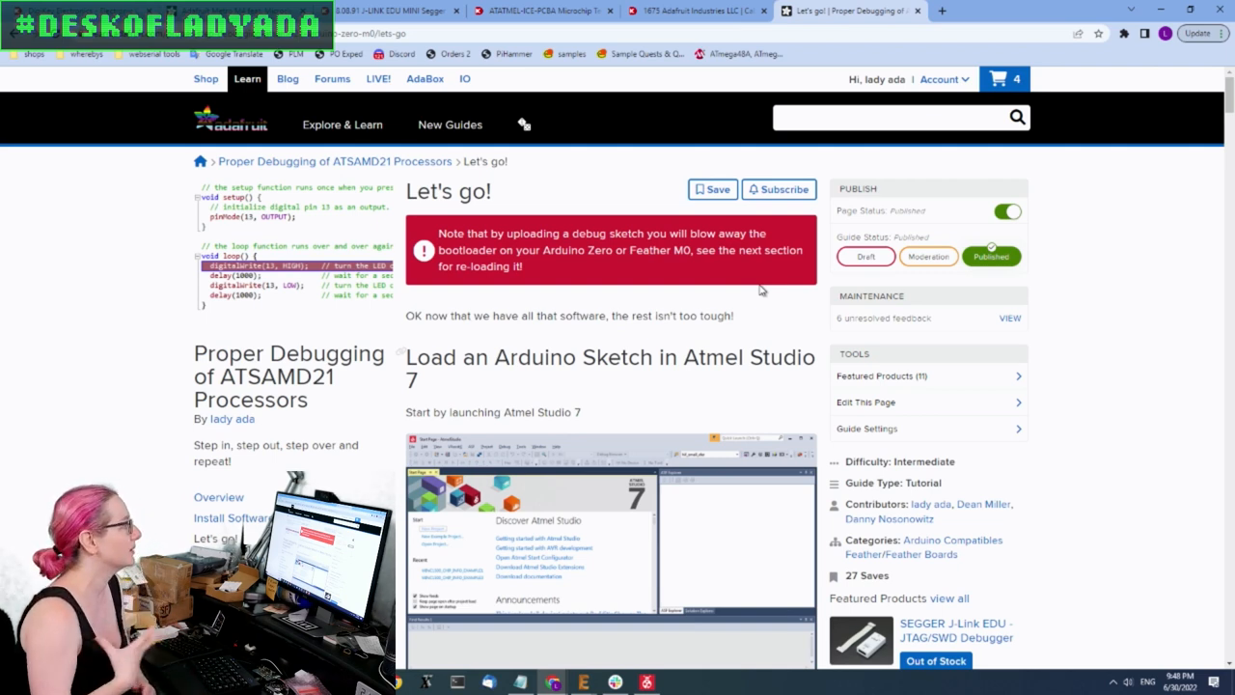
mouse_move(673, 83)
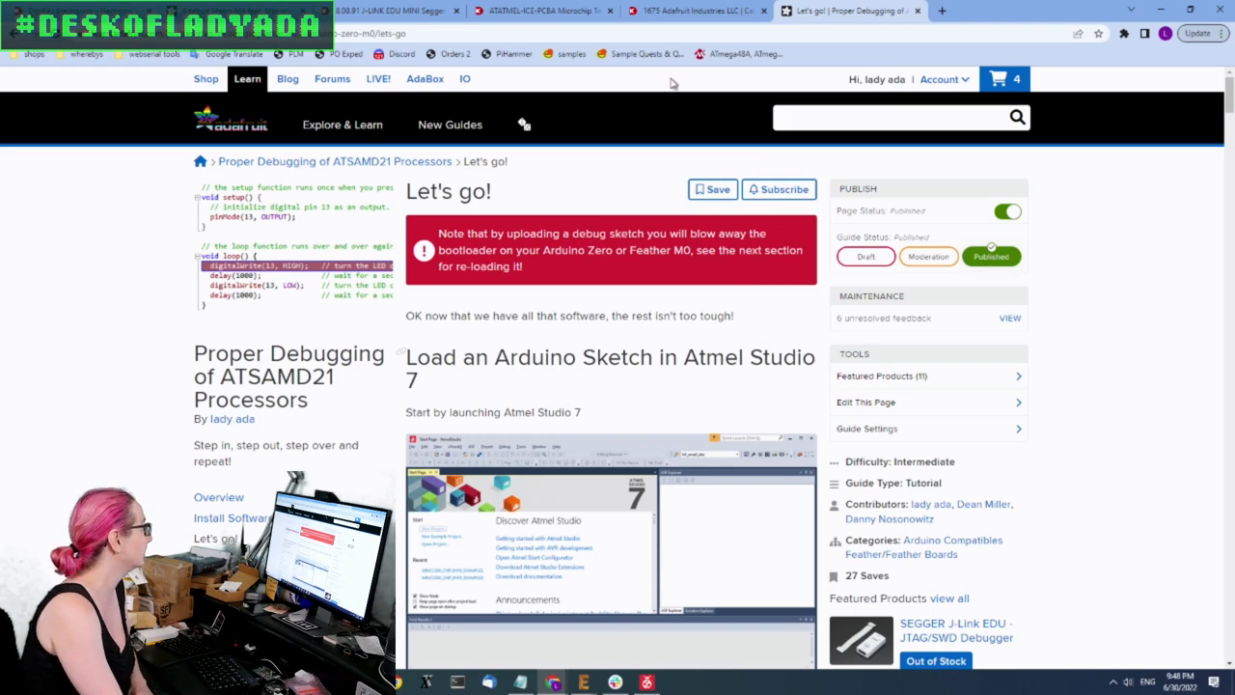
click(386, 11)
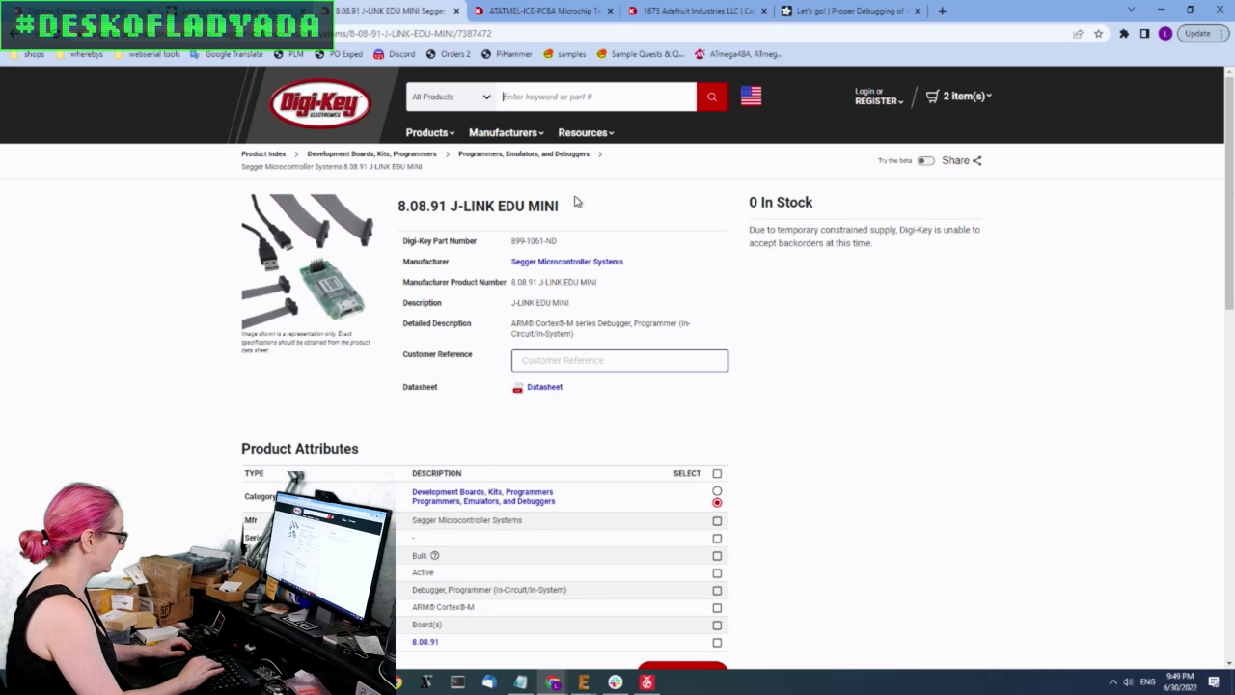
Search Digi-Key for 'atmel ice', filter to programmers/emulators/debuggers, and open the ATATMEL-ICE-BASIC product
text(a)
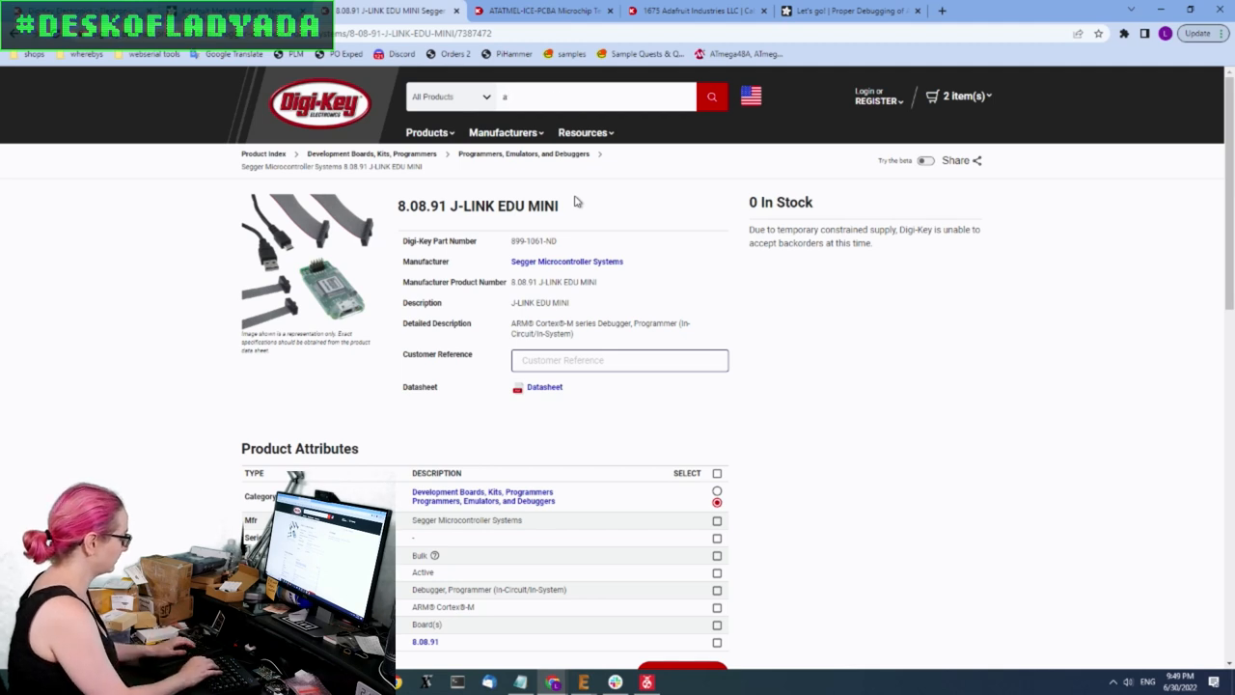
text(tmel ice)
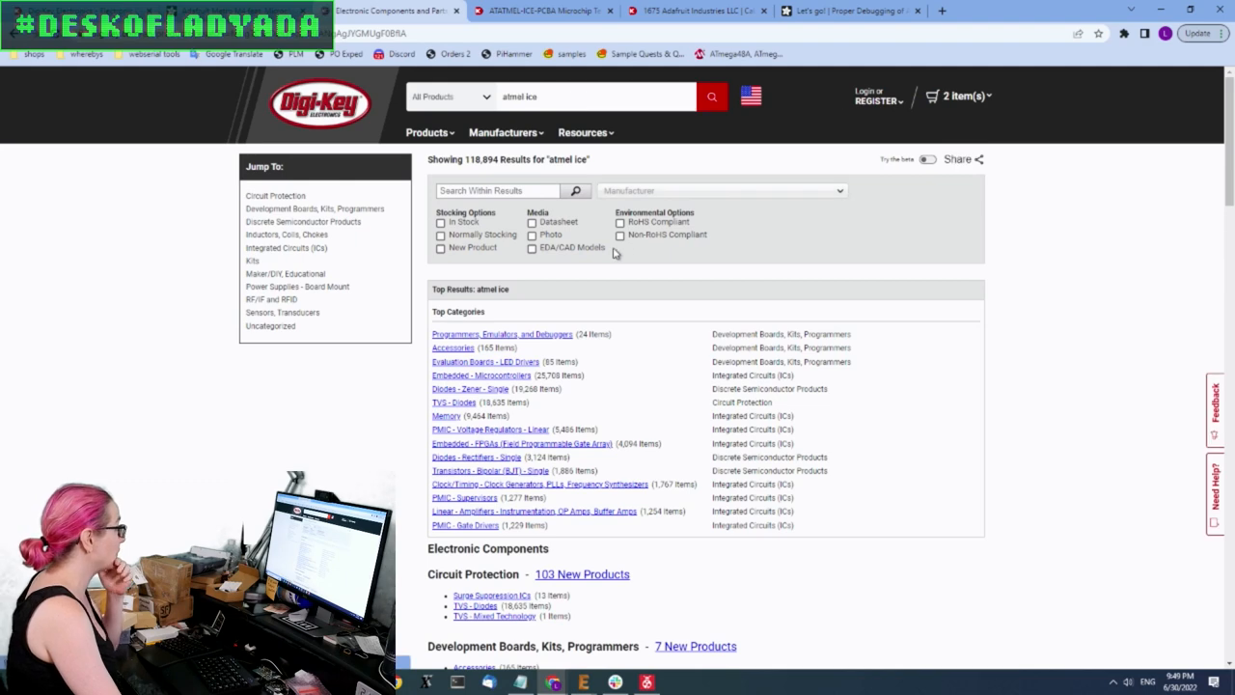
scroll(down, 3)
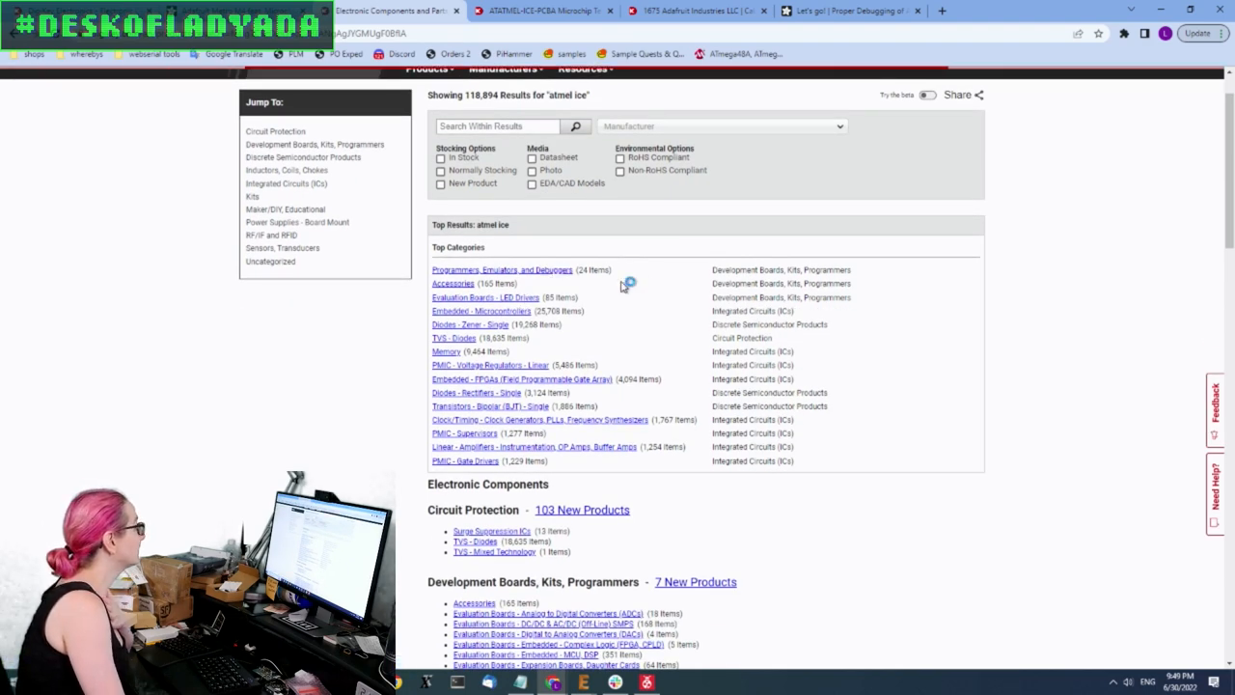
click(500, 269)
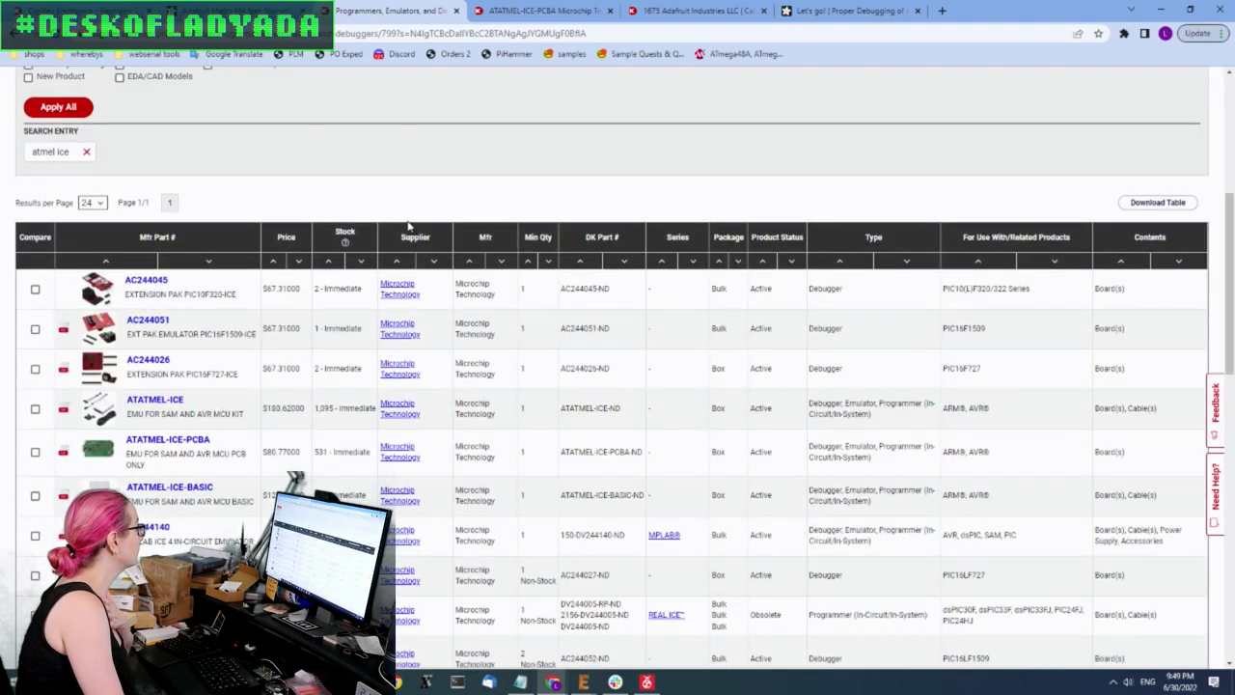
scroll(down, 3)
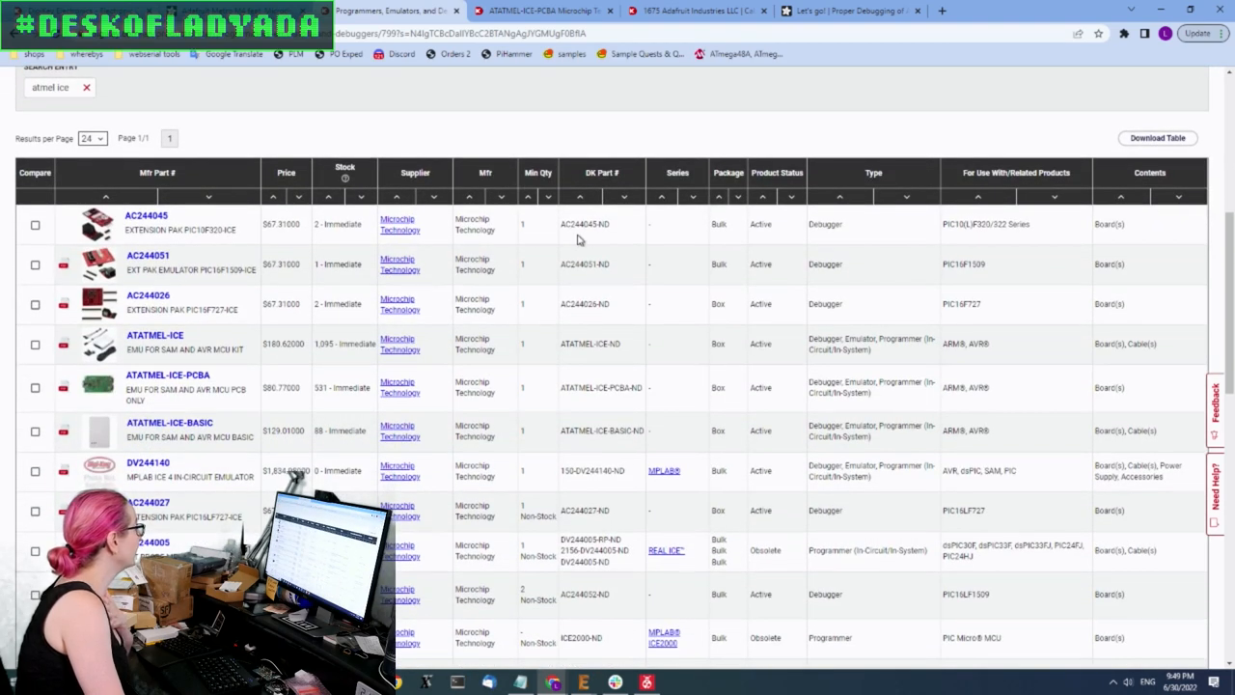
scroll(down, 3)
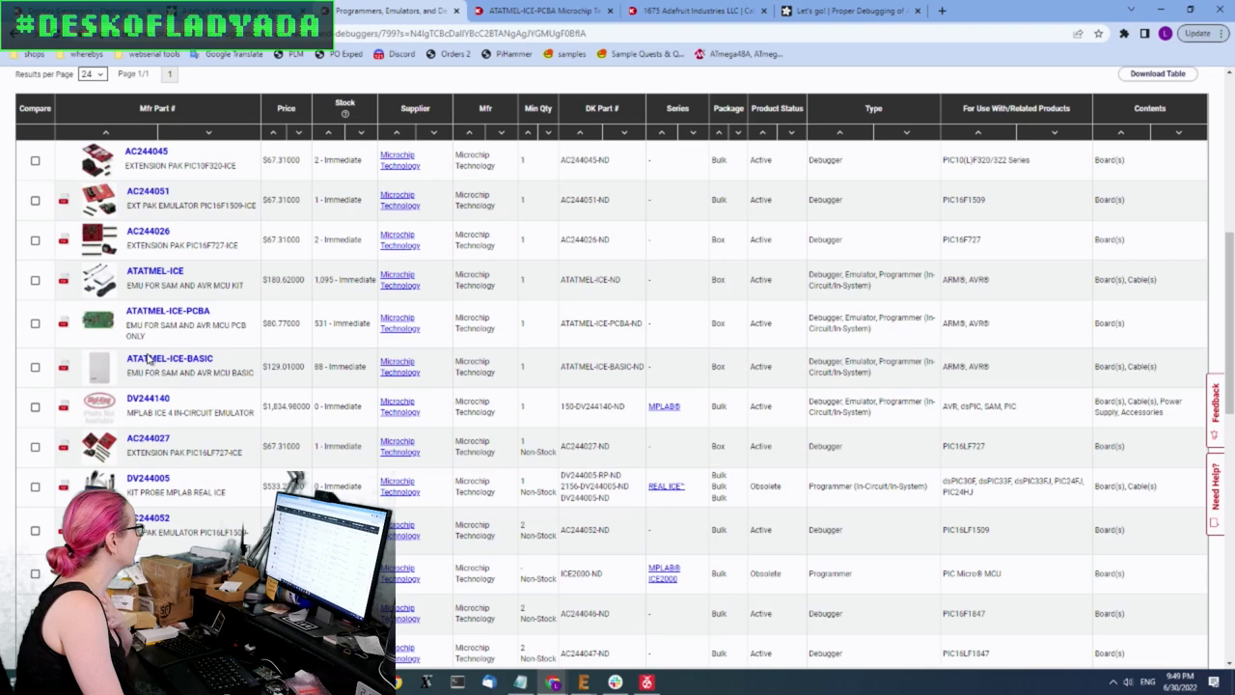
click(168, 358)
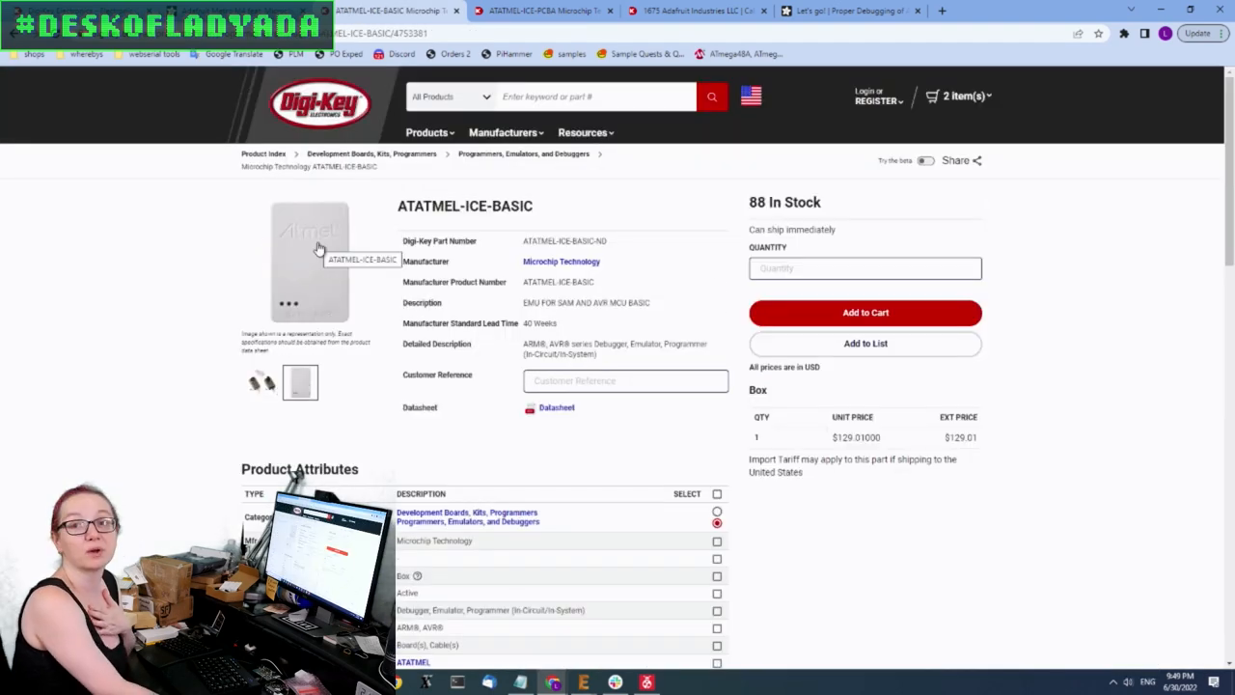
Enlarge the ATATMEL-ICE-BASIC programmer photo, close the viewer and continue down the page
click(309, 261)
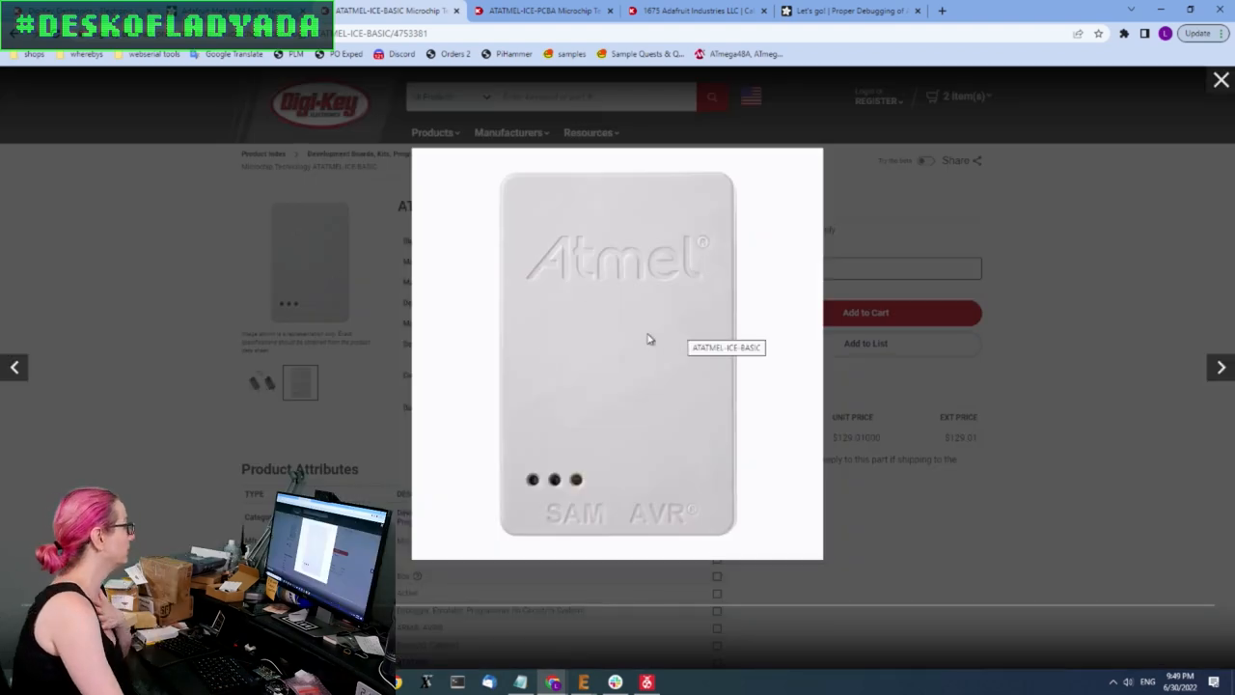
click(1220, 79)
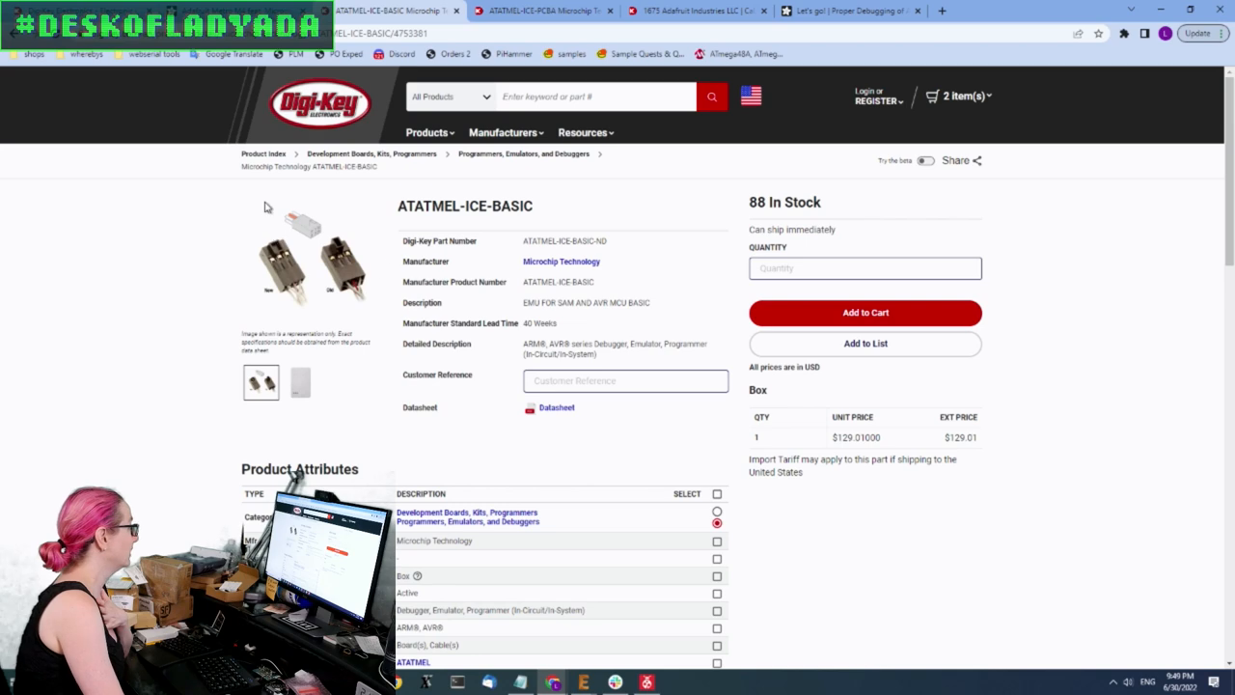
scroll(down, 3)
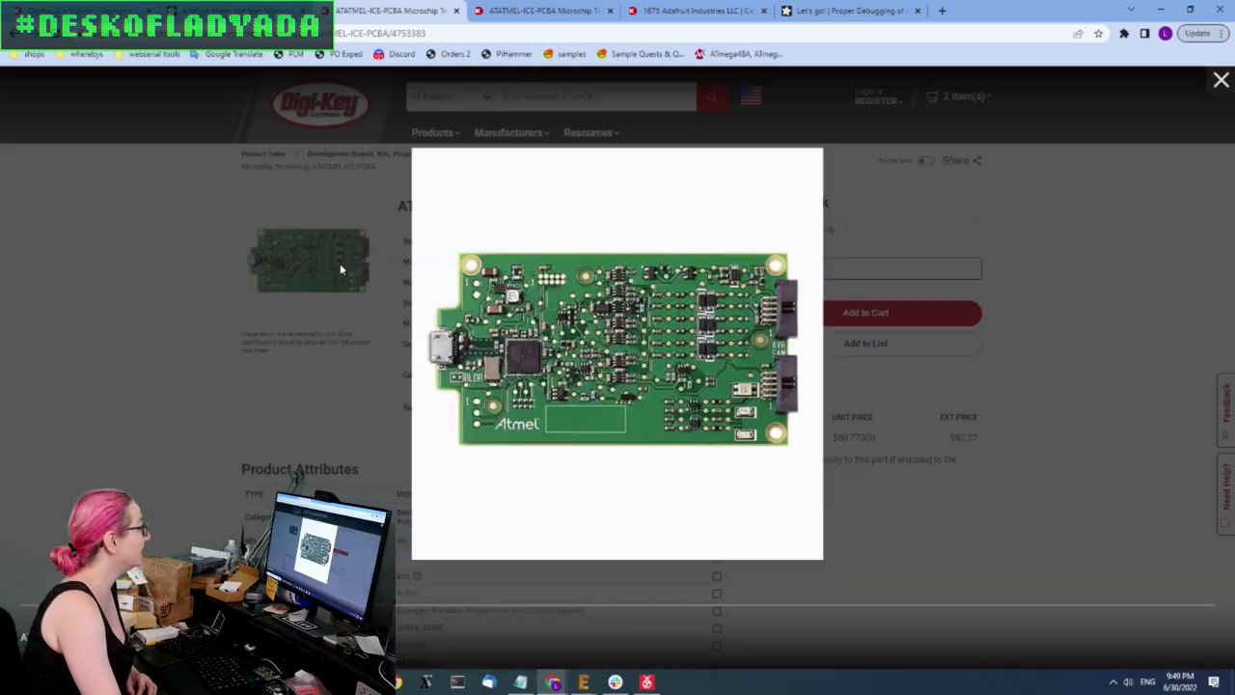
mouse_move(733, 423)
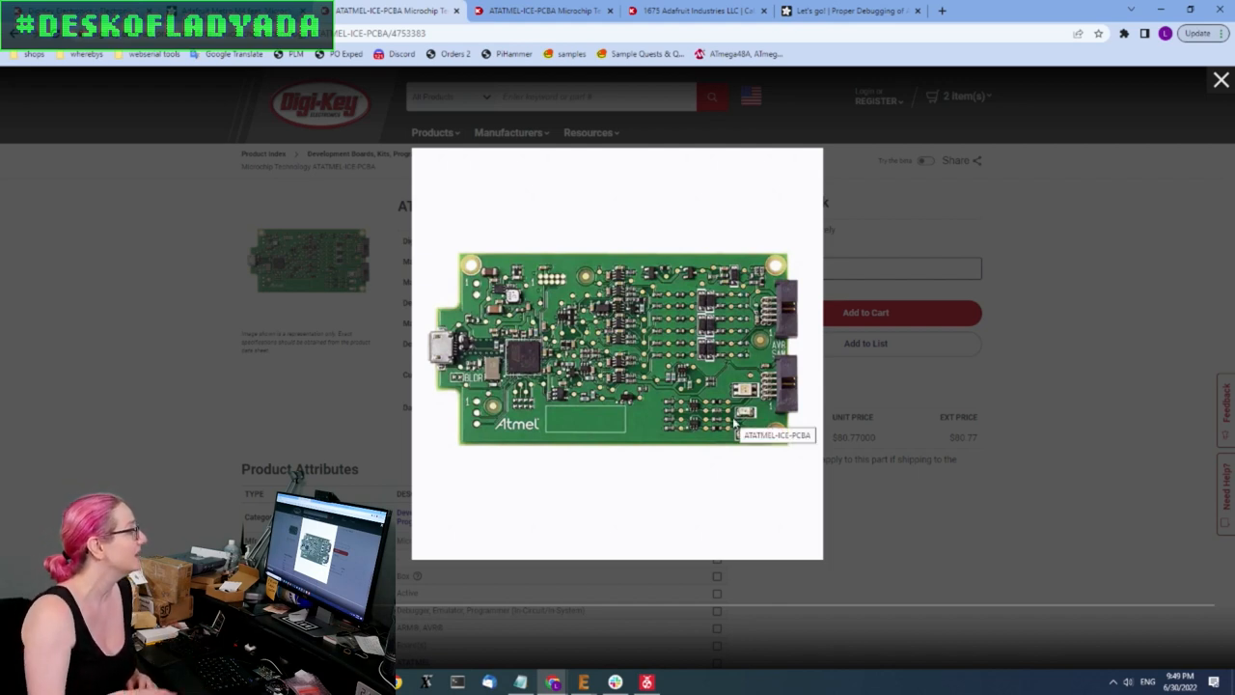
mouse_move(787, 376)
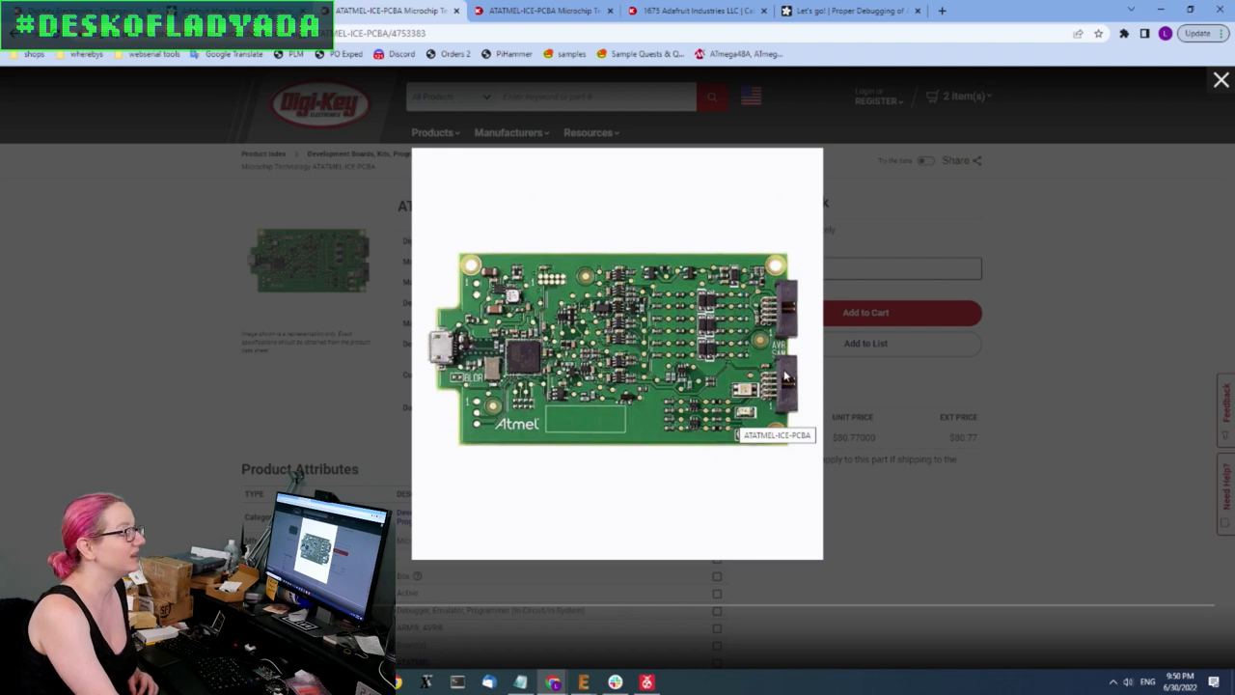
mouse_move(723, 350)
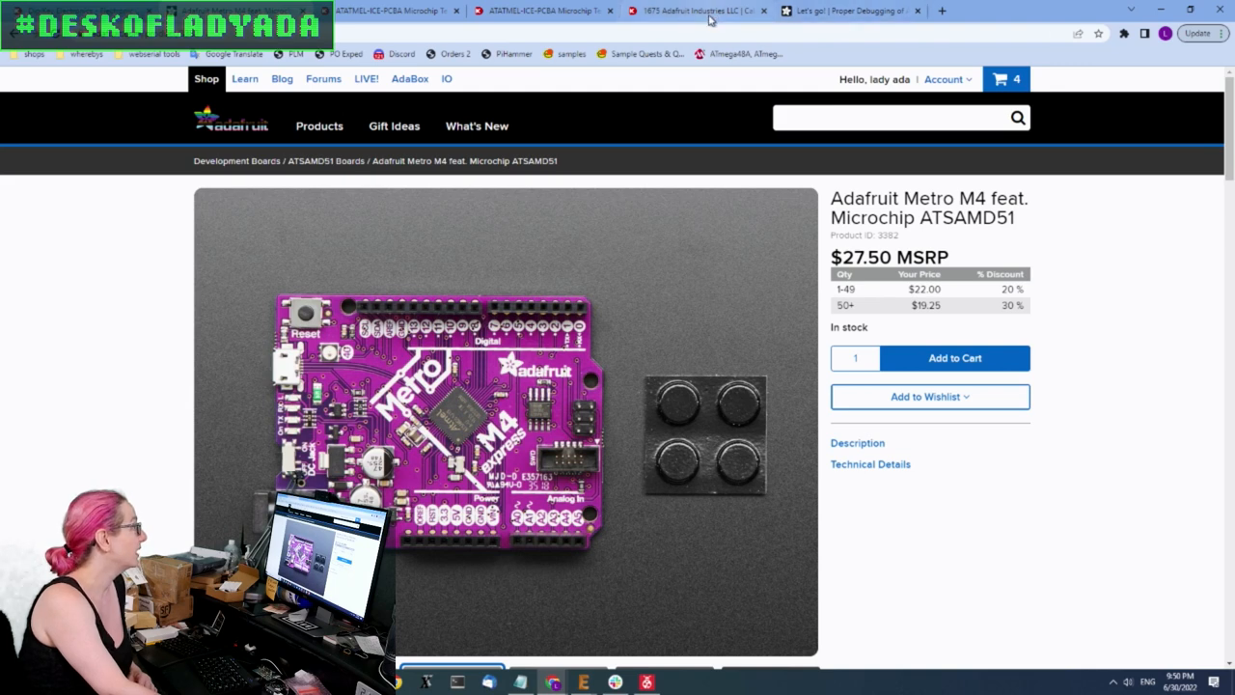
View the Adafruit 1675 10-pin ribbon cable photo enlarged, then switch to the debugging guide
click(694, 11)
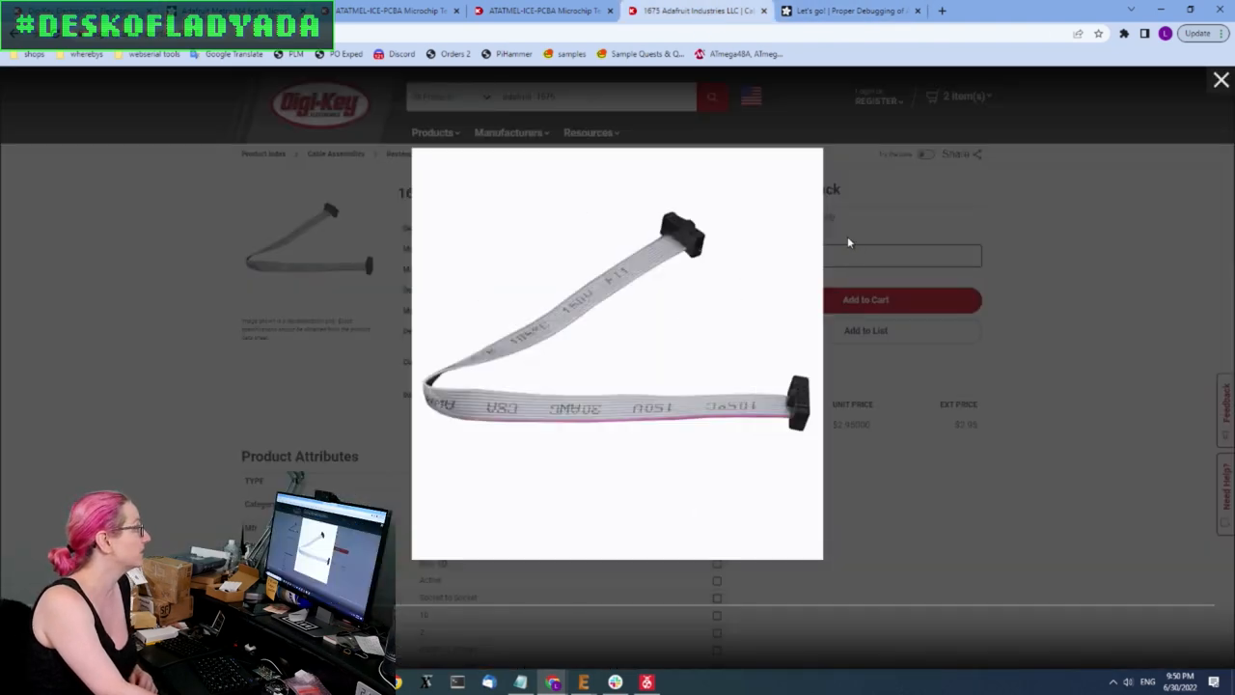
click(1220, 79)
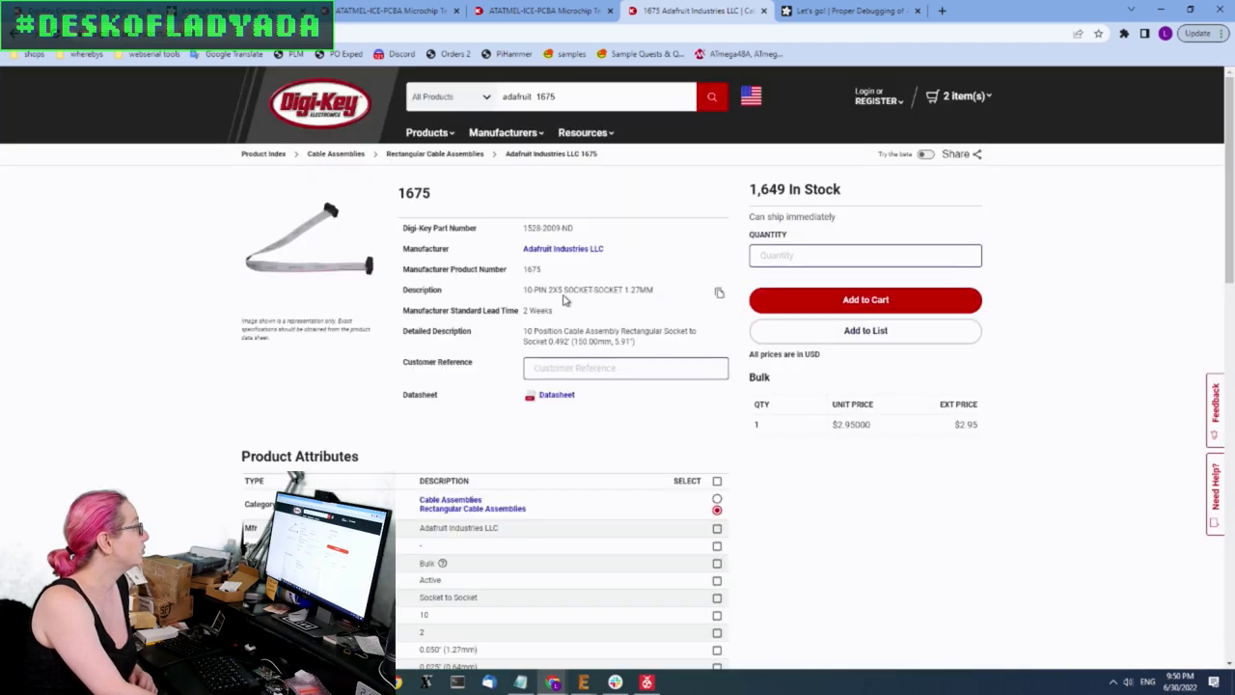
click(309, 241)
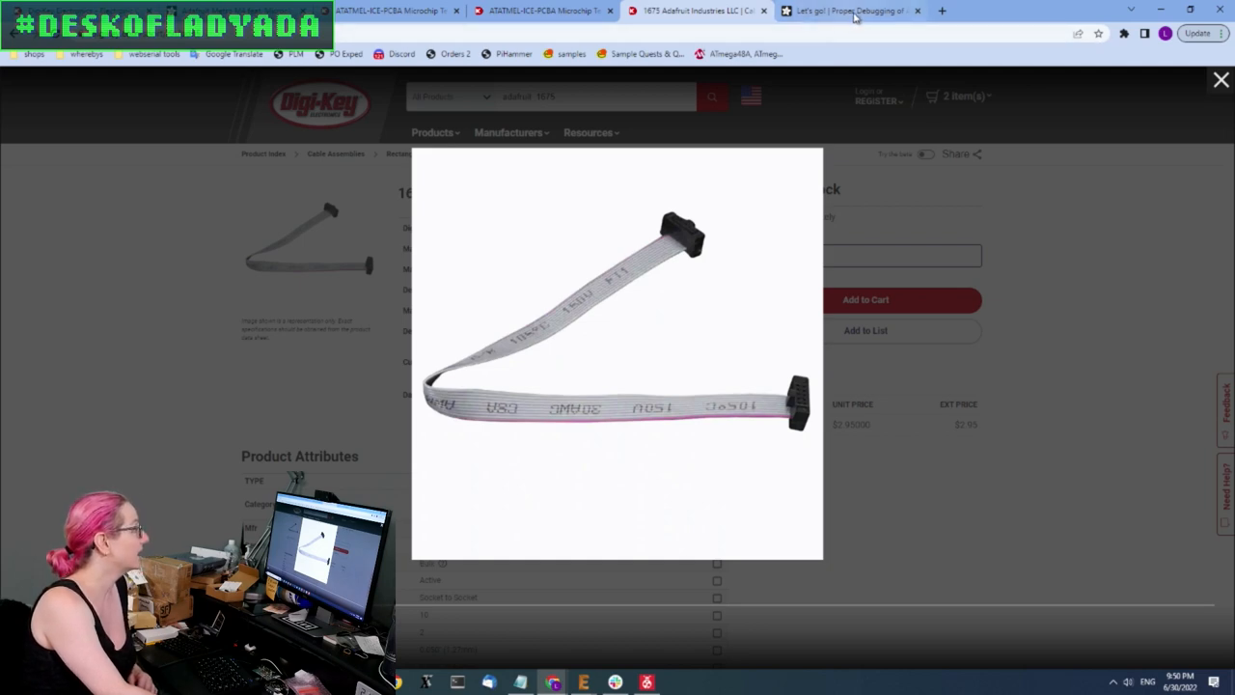
click(849, 11)
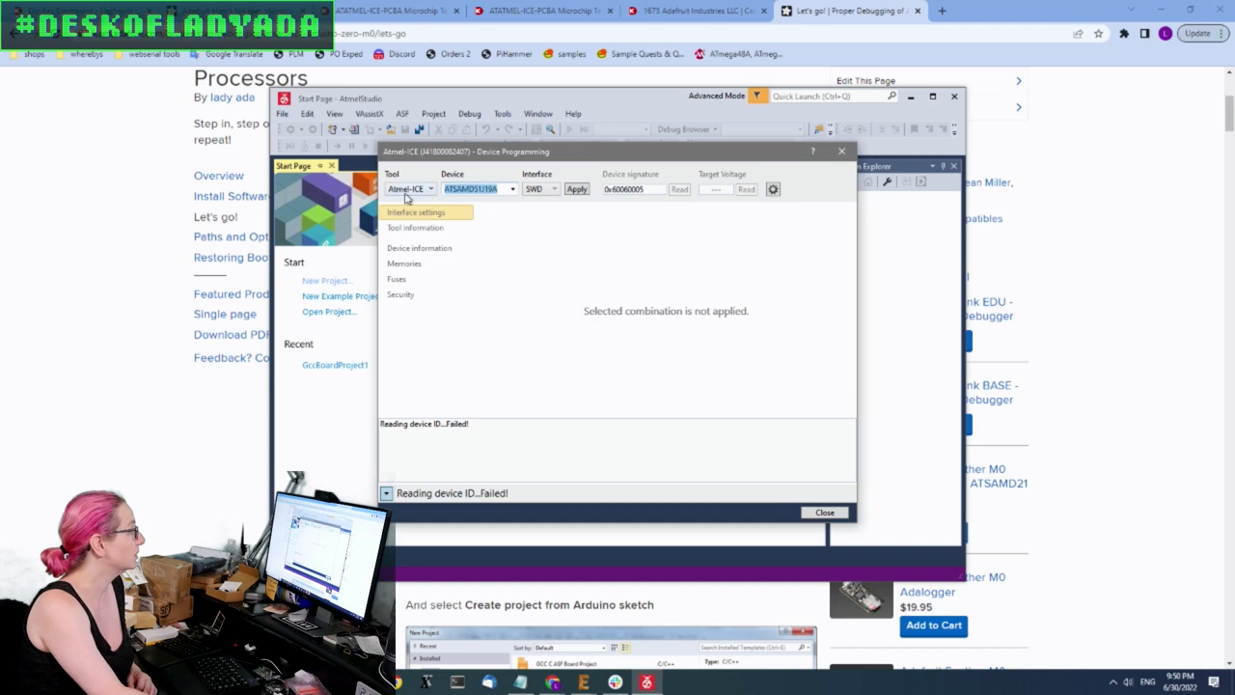
Select Atmel-ICE as tool and ATSAMD51J19A as device in Device Programming and apply
click(408, 188)
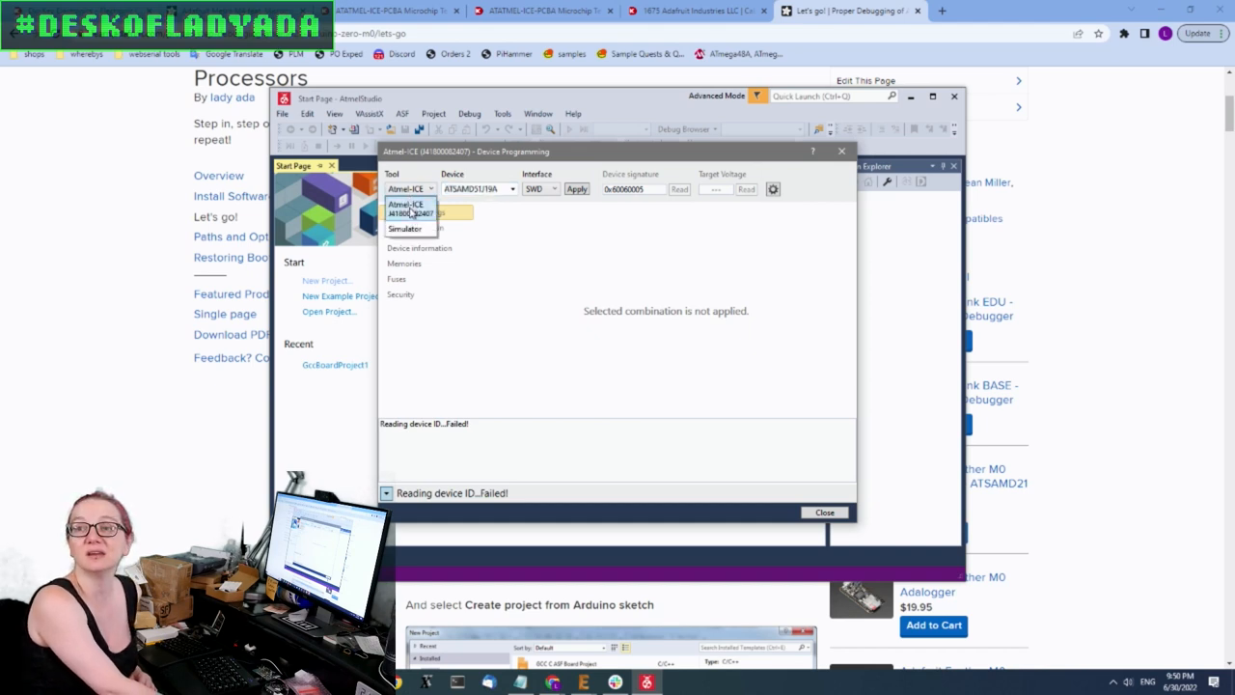
click(405, 203)
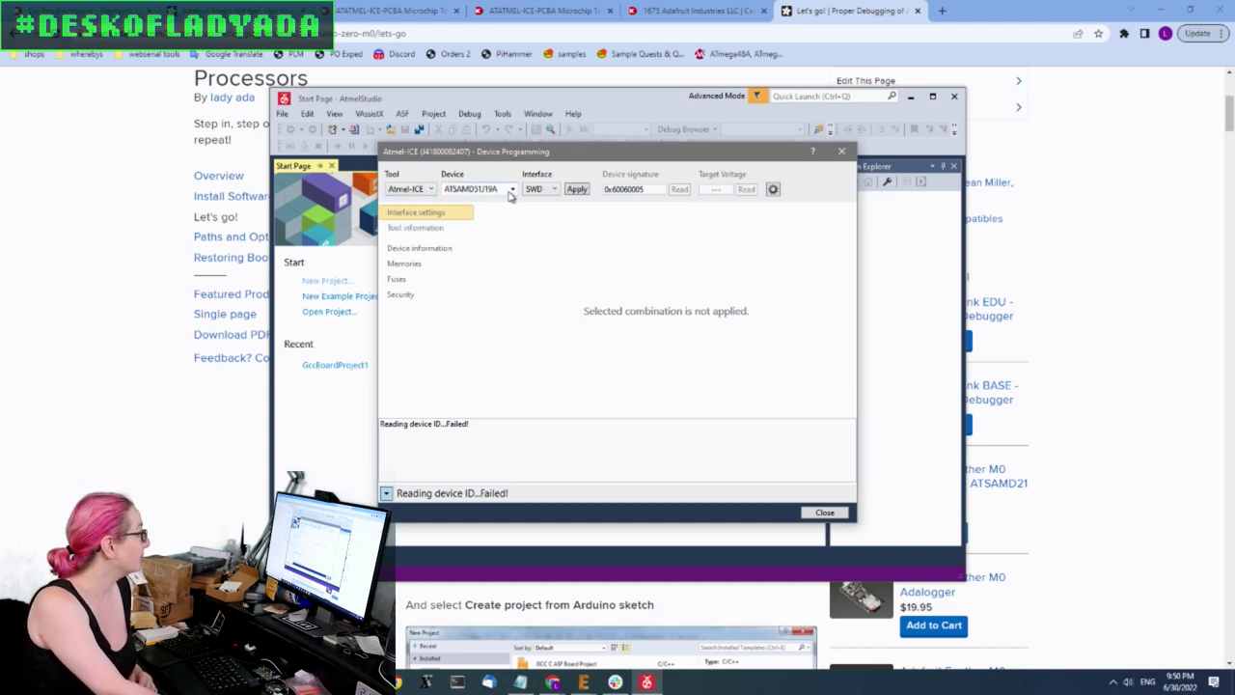
click(511, 189)
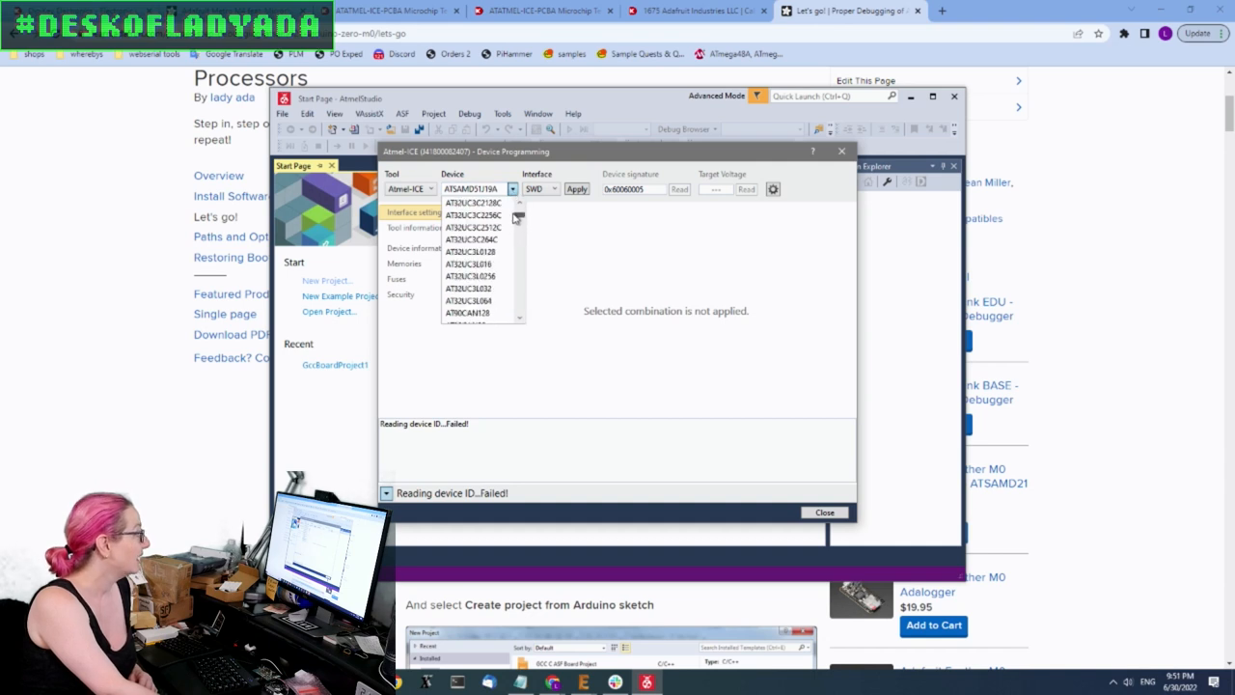
scroll(down, 3)
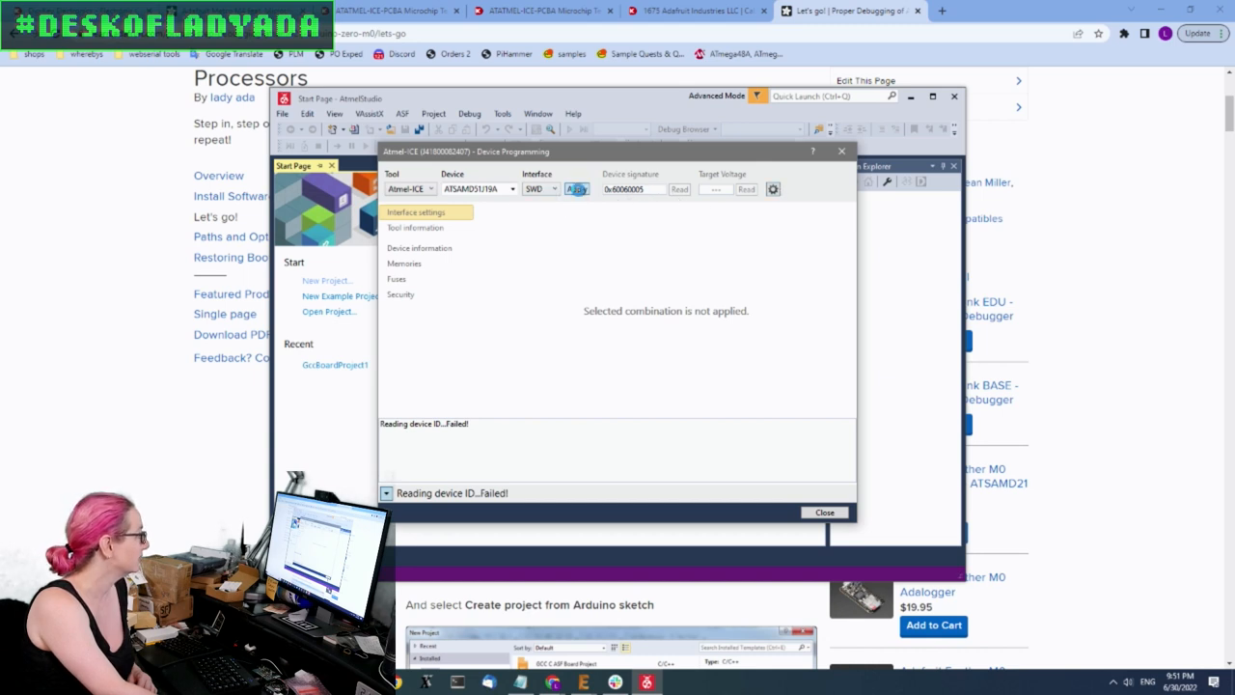
click(577, 189)
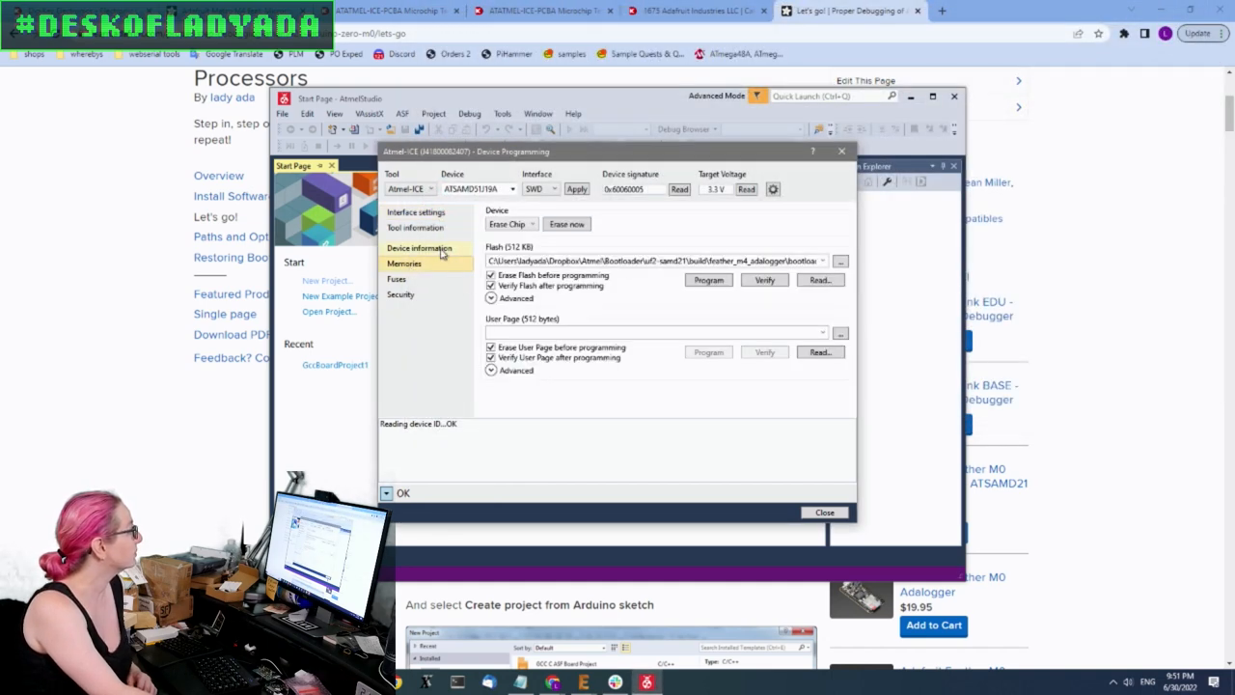
Read the chip's device information and fuse settings
click(419, 248)
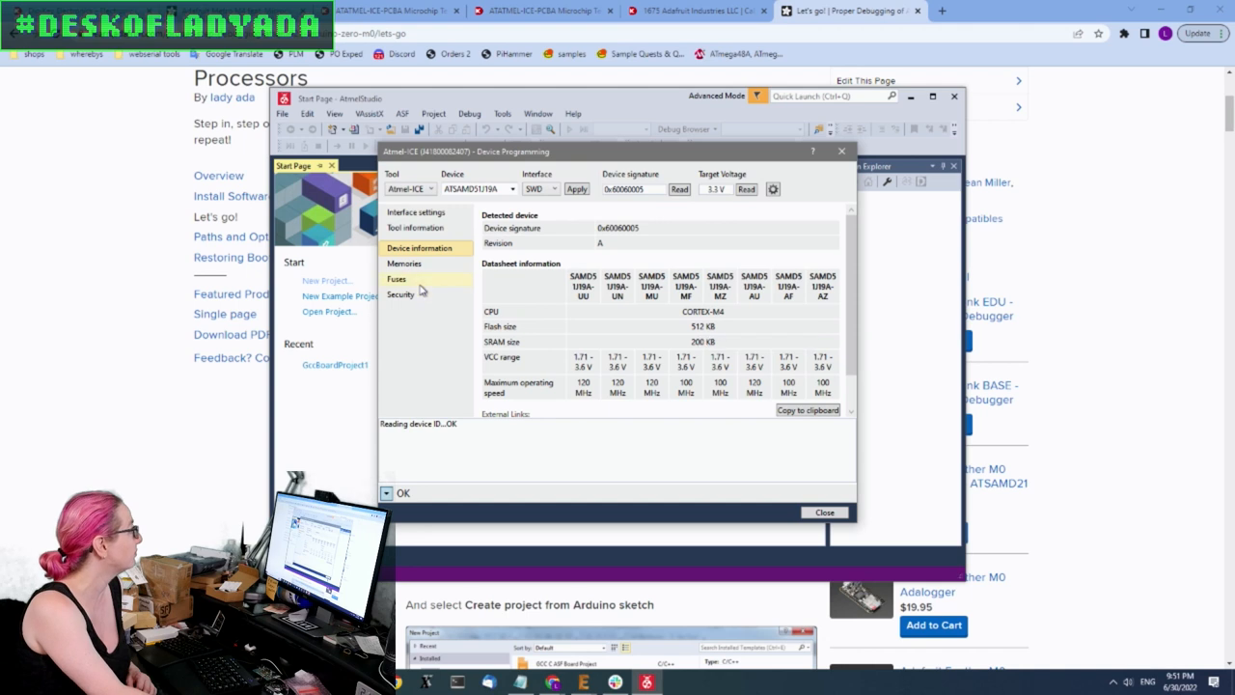
click(395, 279)
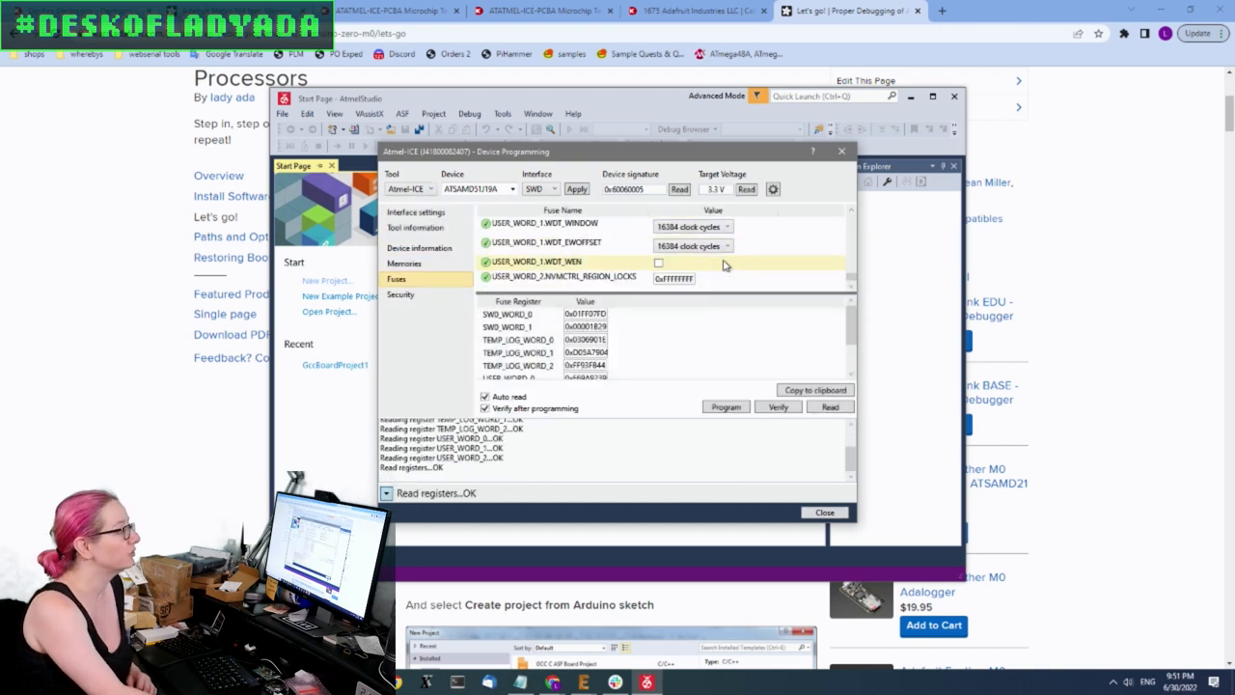